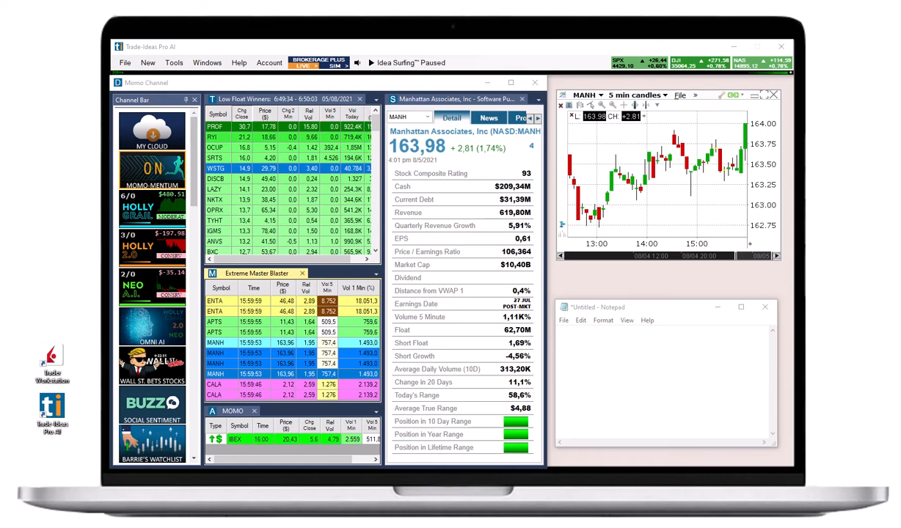
pyautogui.moveTo(668, 246)
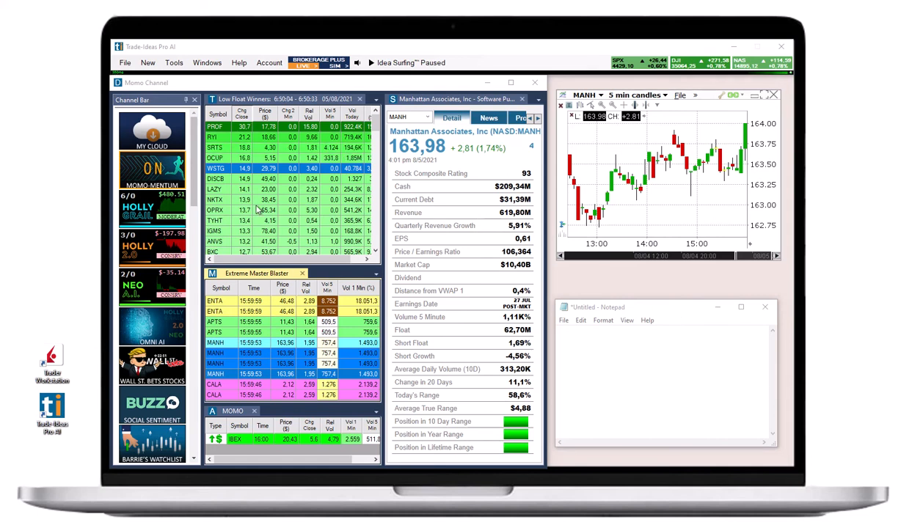
pyautogui.moveTo(218, 141)
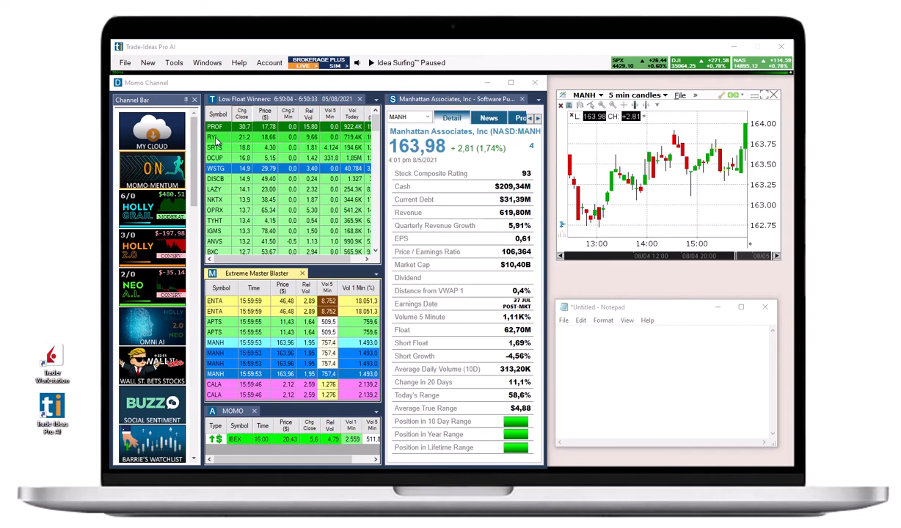
# Step: Load Low Float Winners symbols including MANH, then bring up External Linking from the window's right-click menu
pyautogui.click(217, 138)
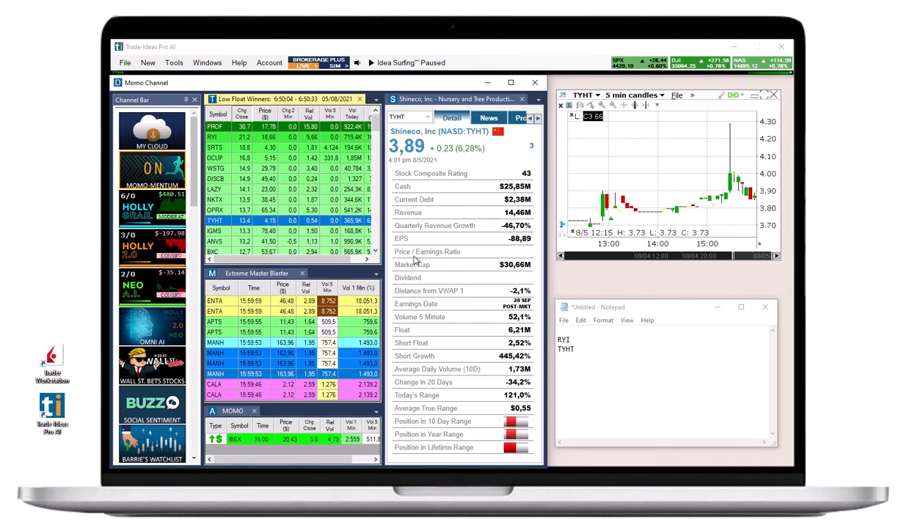
pyautogui.moveTo(223, 349)
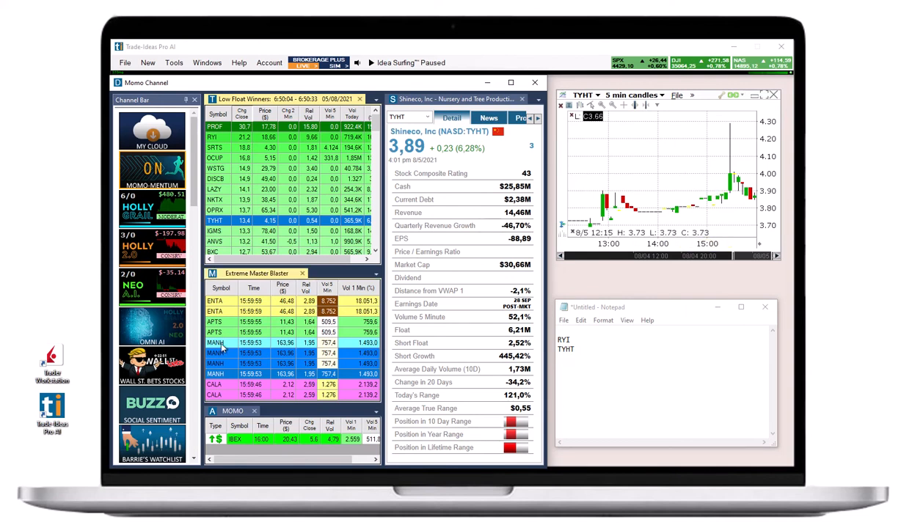
pyautogui.click(217, 352)
pyautogui.write('MANH')
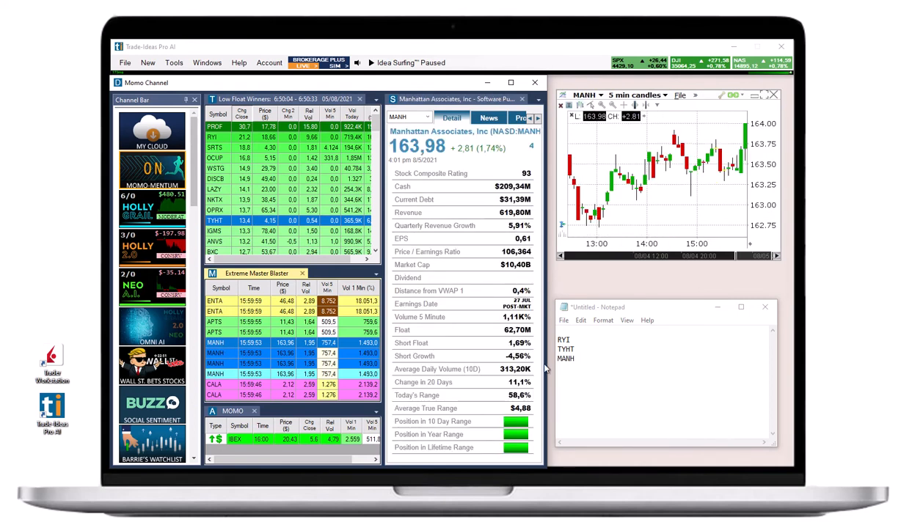
pyautogui.rightClick(51, 413)
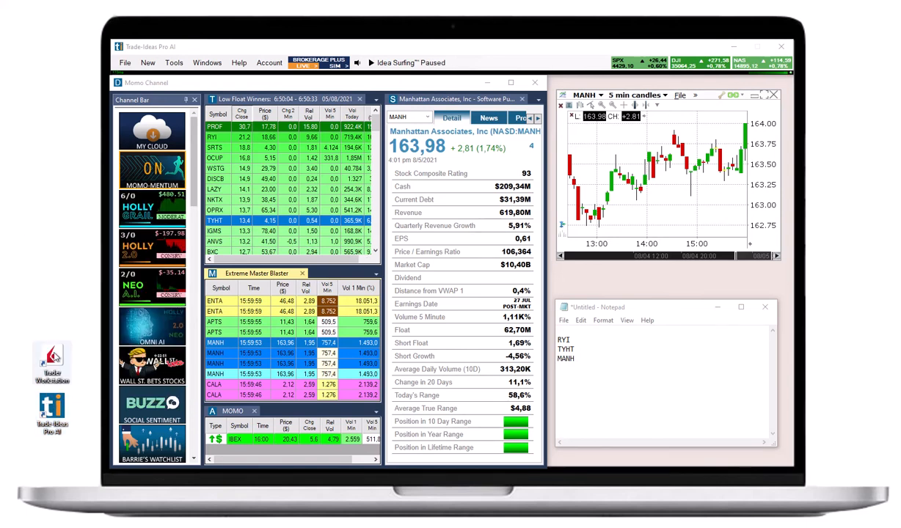
pyautogui.rightClick(51, 360)
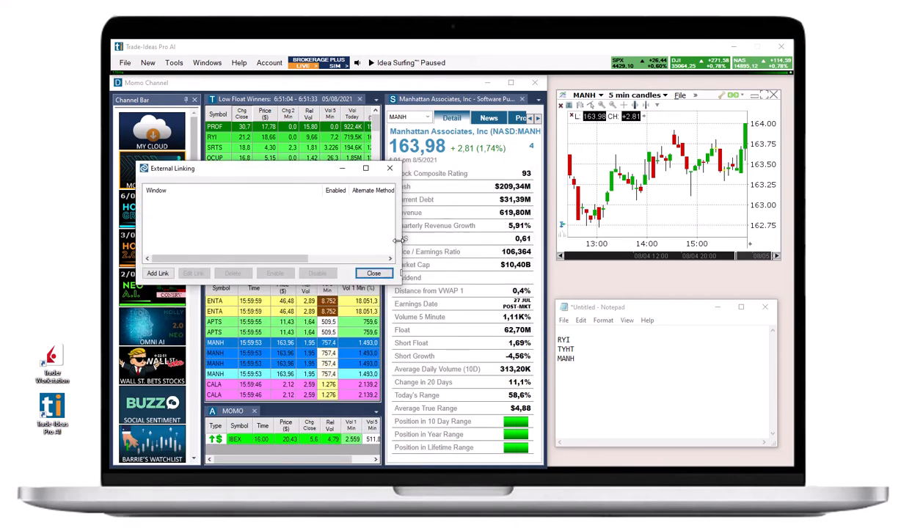
# Step: Add a new external link and capture the MANH 5-minute chart as its target window
pyautogui.click(159, 273)
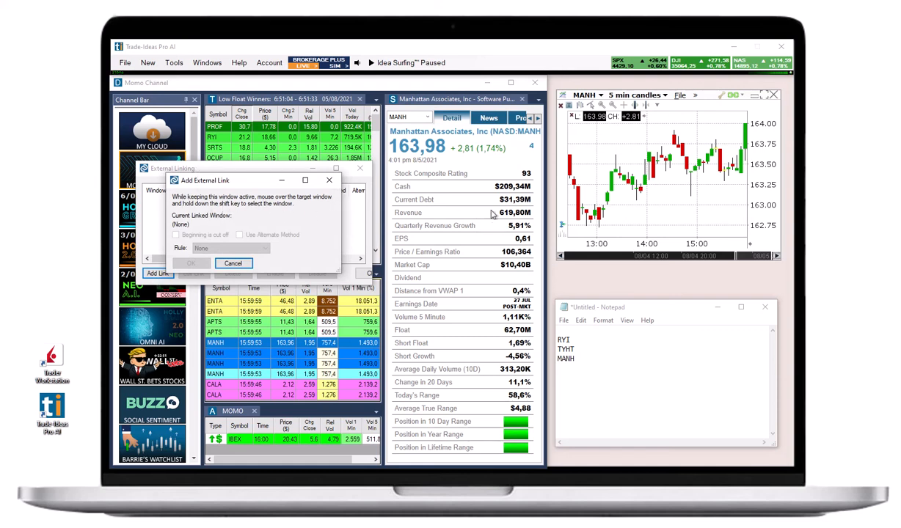
pyautogui.moveTo(657, 163)
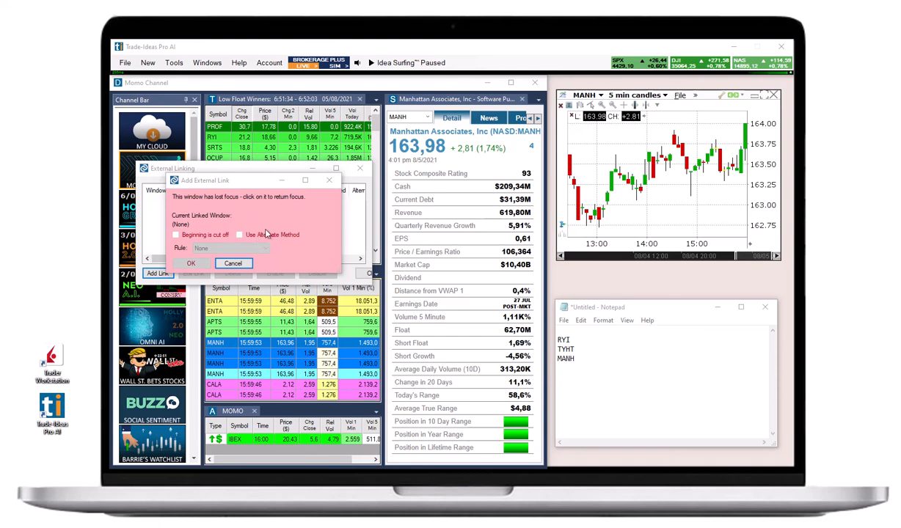
pyautogui.moveTo(207, 208)
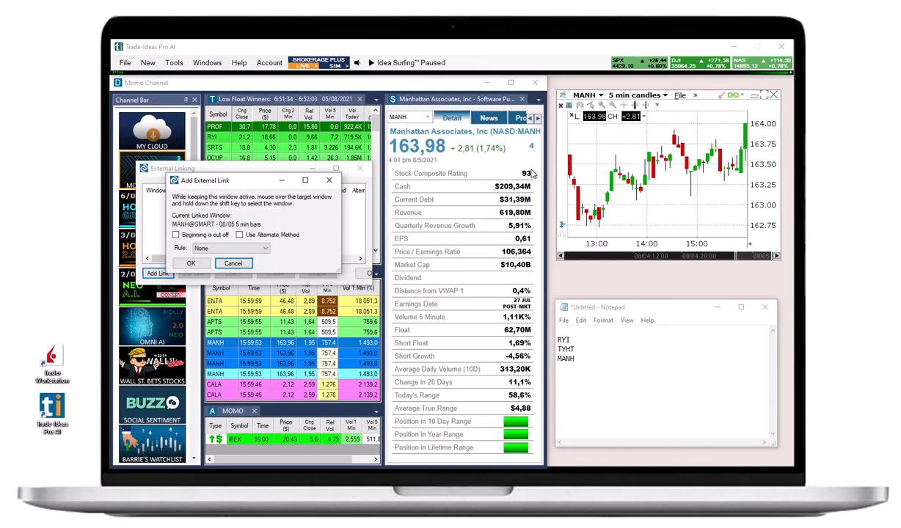
pyautogui.moveTo(596, 188)
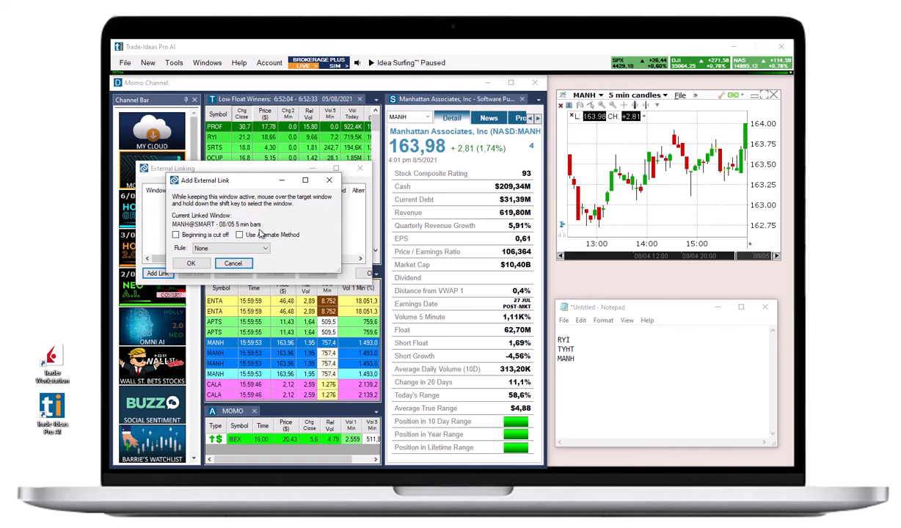
pyautogui.click(232, 248)
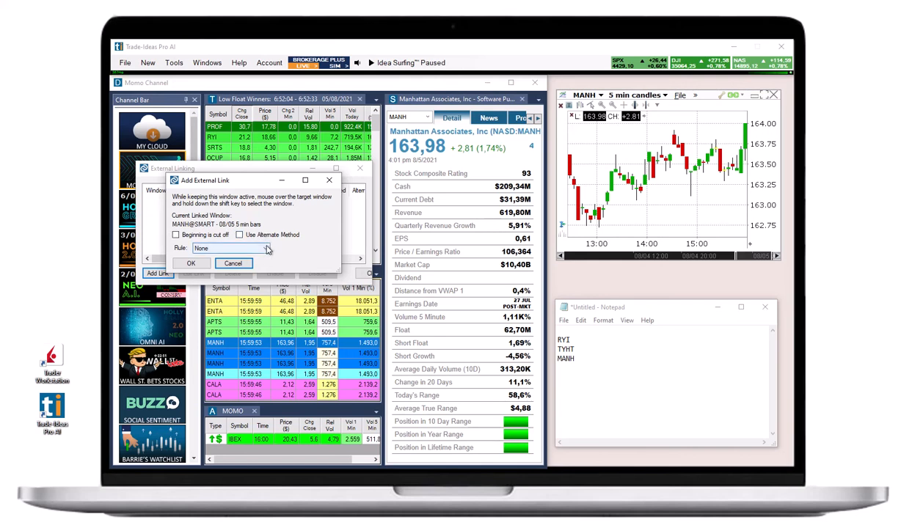
# Step: Link the MANH chart with the Interactive Brokers (Live) rule and begin another link
pyautogui.click(262, 248)
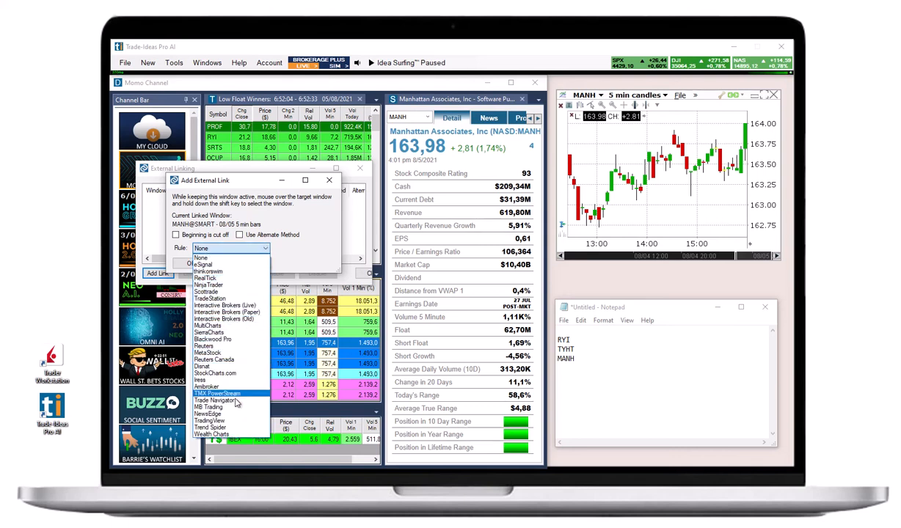
pyautogui.moveTo(213, 407)
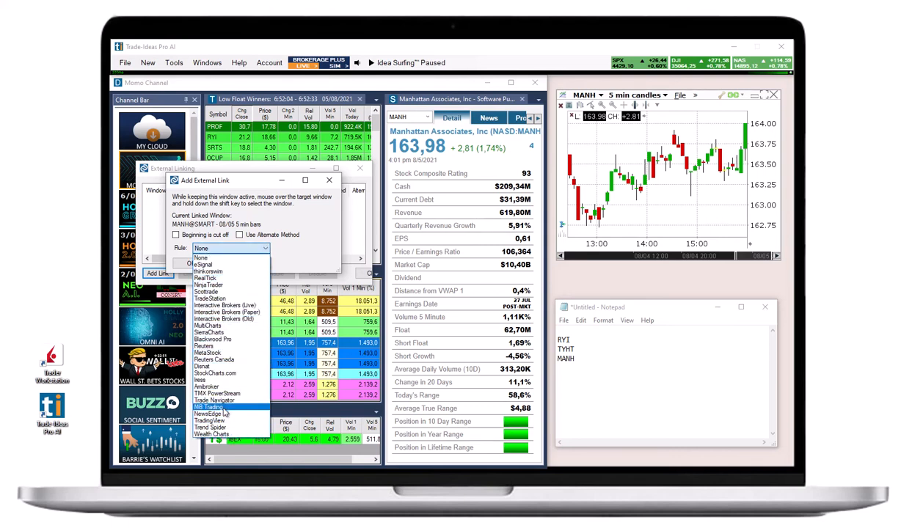
pyautogui.moveTo(228, 311)
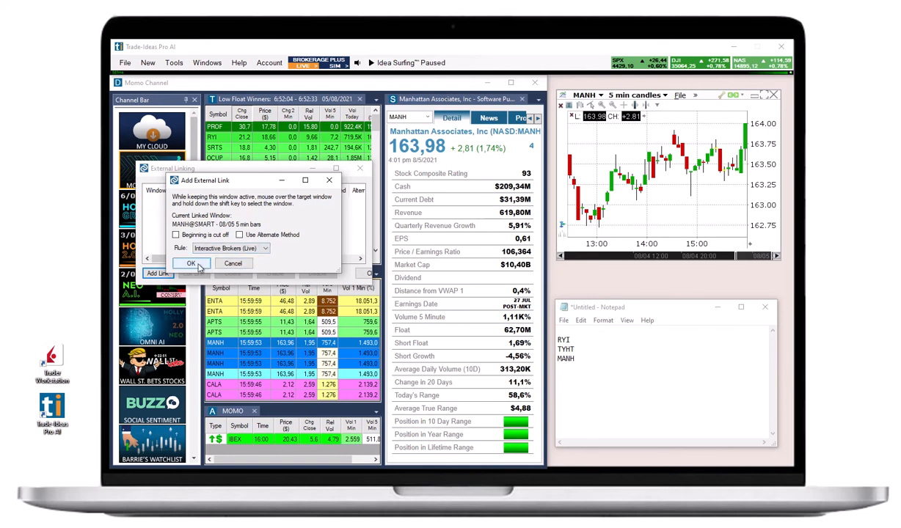
pyautogui.click(191, 264)
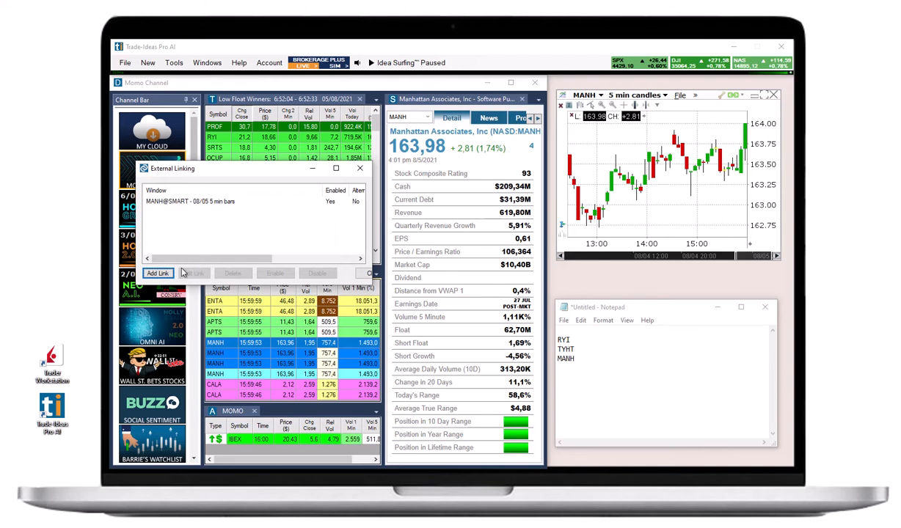
pyautogui.click(158, 273)
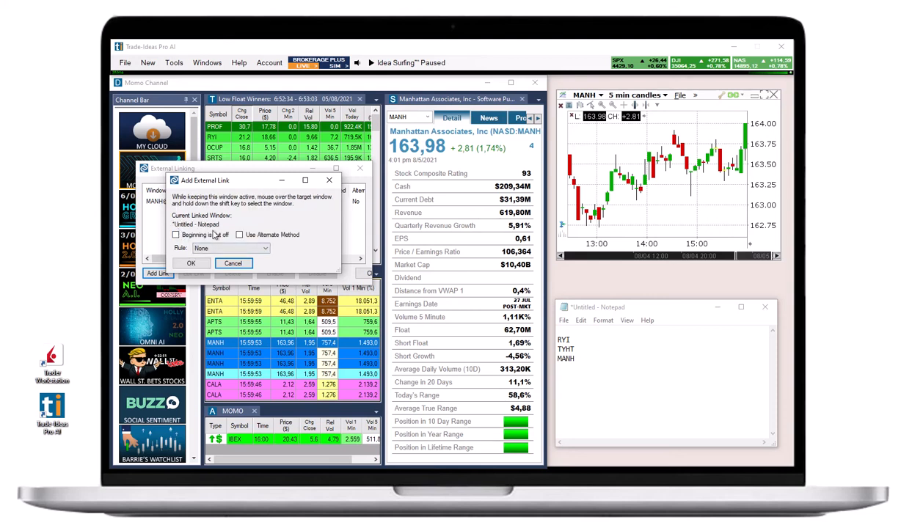
# Step: Link Untitled - Notepad with 'Beginning is cut off' and 'Use Alternate Method' enabled
pyautogui.click(176, 235)
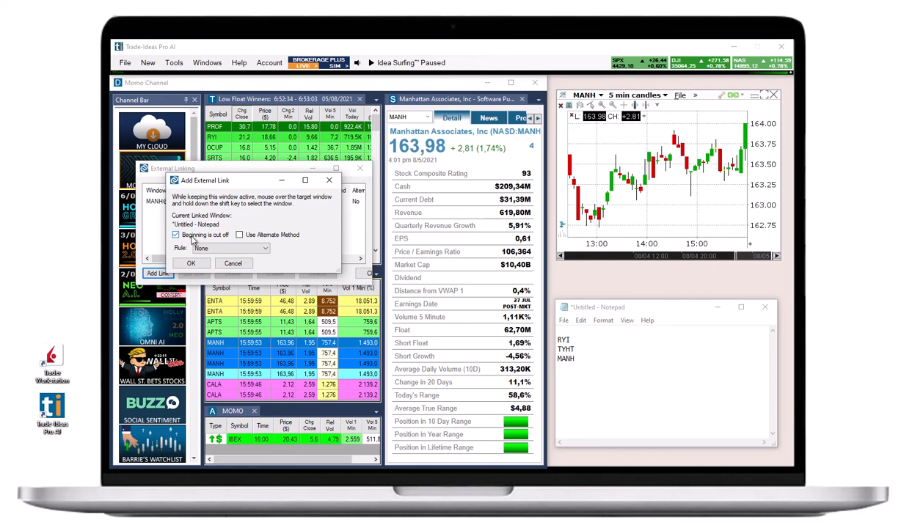
pyautogui.click(238, 235)
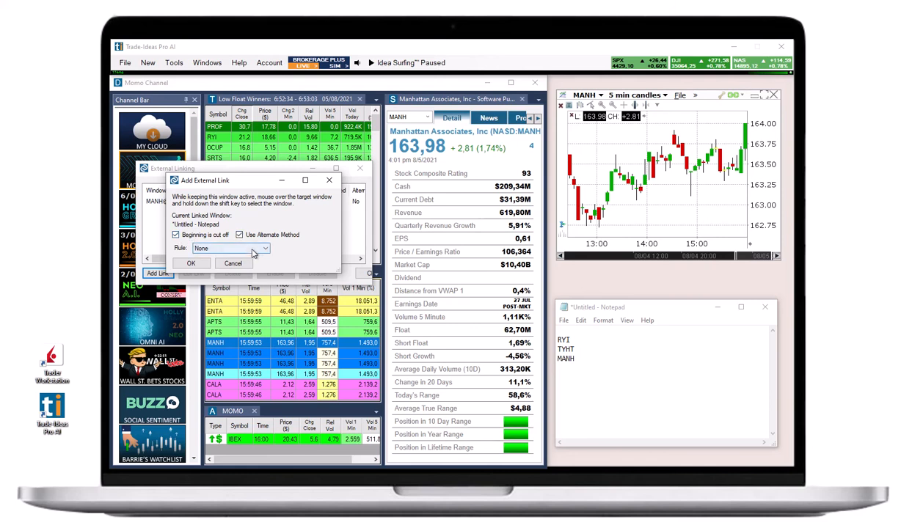
pyautogui.click(177, 235)
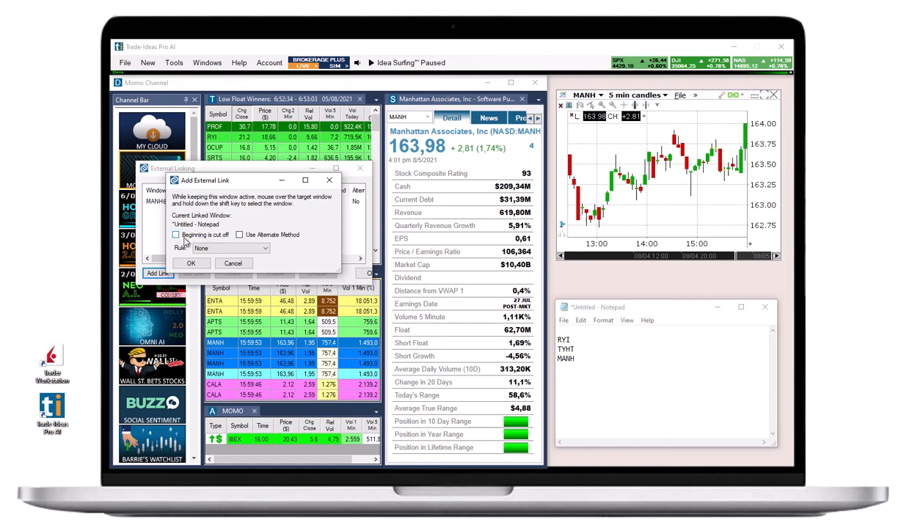
pyautogui.click(176, 235)
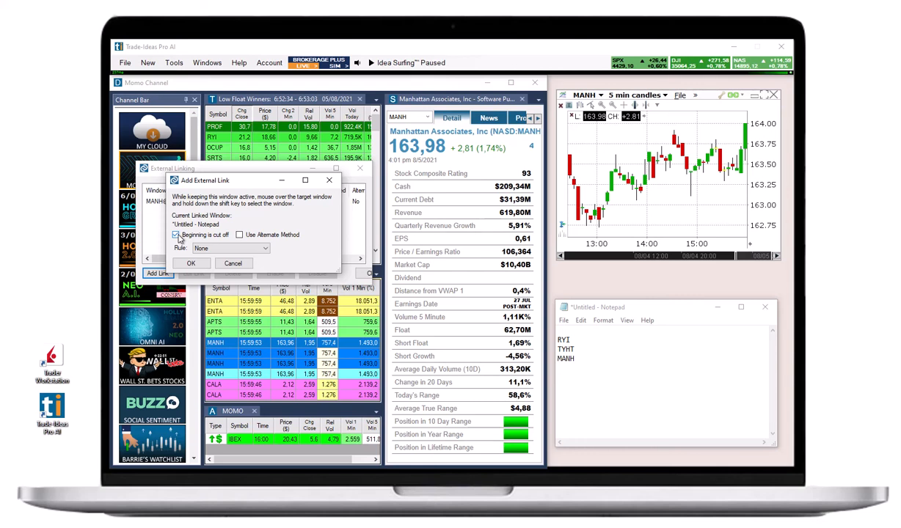
pyautogui.click(176, 235)
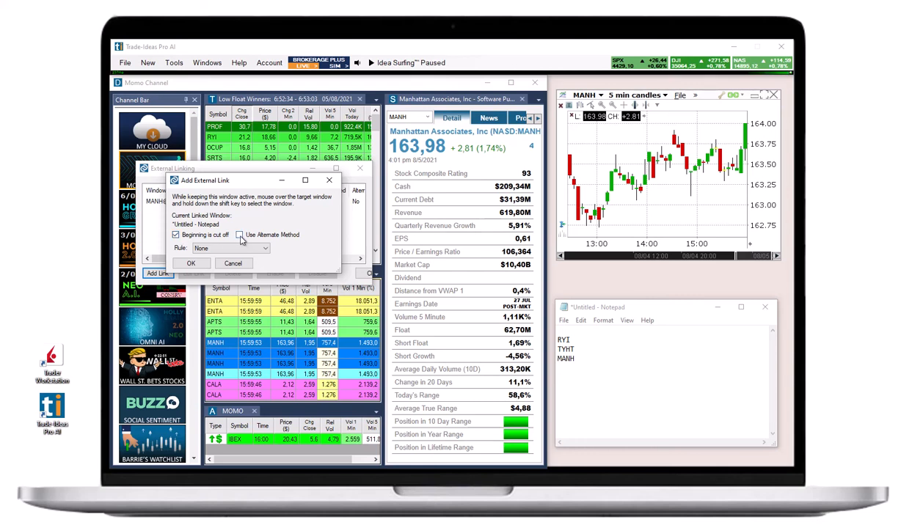
pyautogui.click(238, 235)
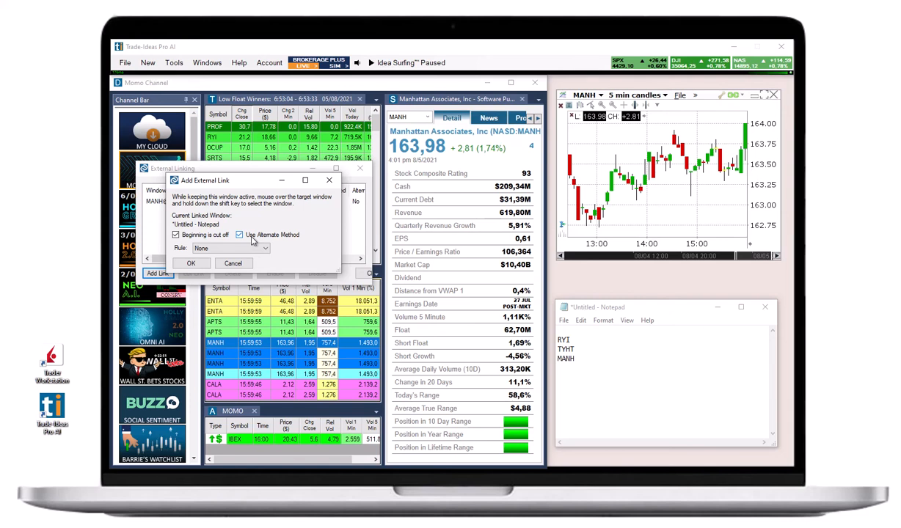
pyautogui.click(191, 264)
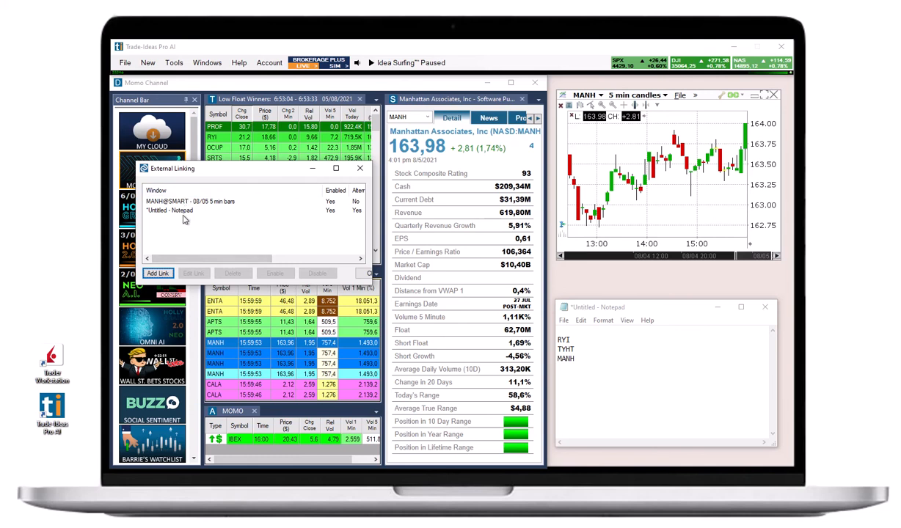
pyautogui.moveTo(320, 250)
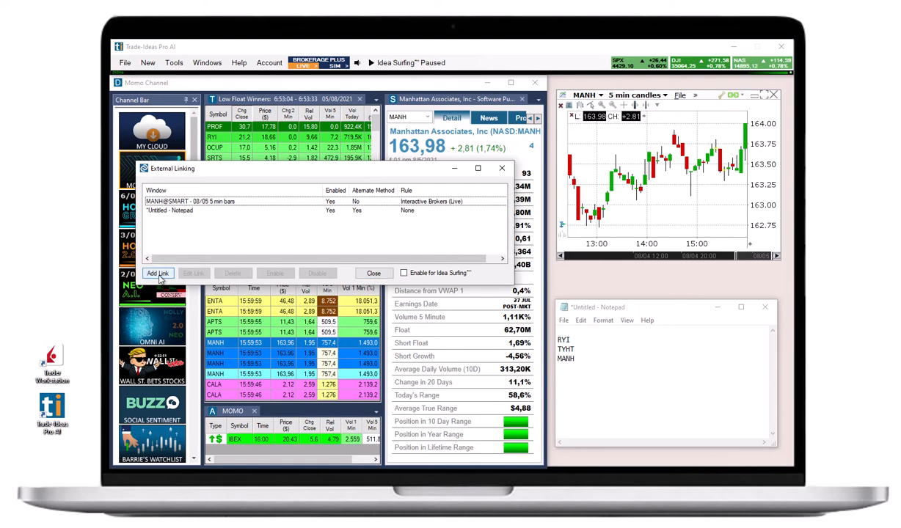
# Step: Review Enable and Idea Surfing for the Notepad link, then close the External Linking settings
pyautogui.click(190, 212)
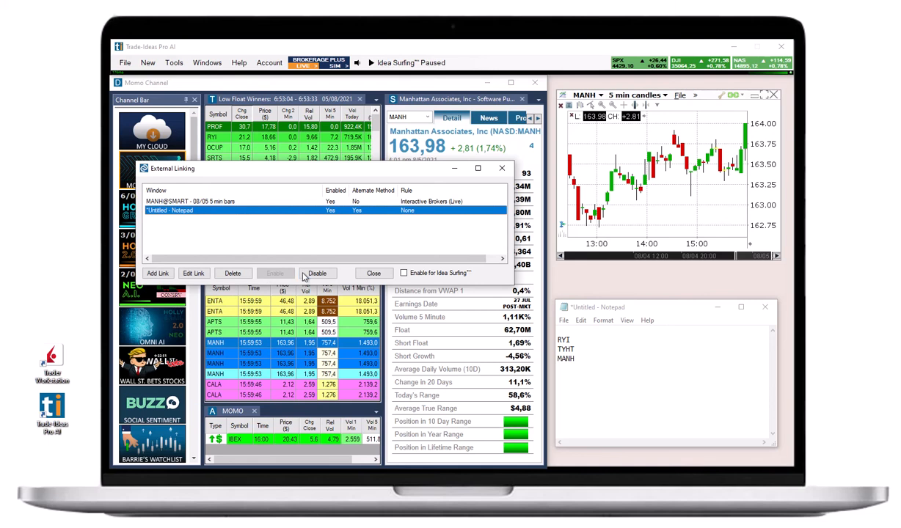
pyautogui.click(318, 273)
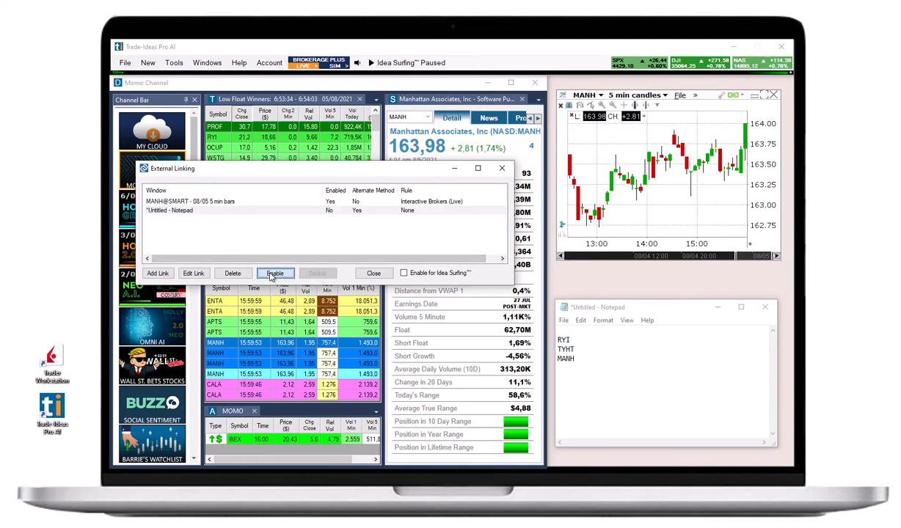
pyautogui.click(276, 273)
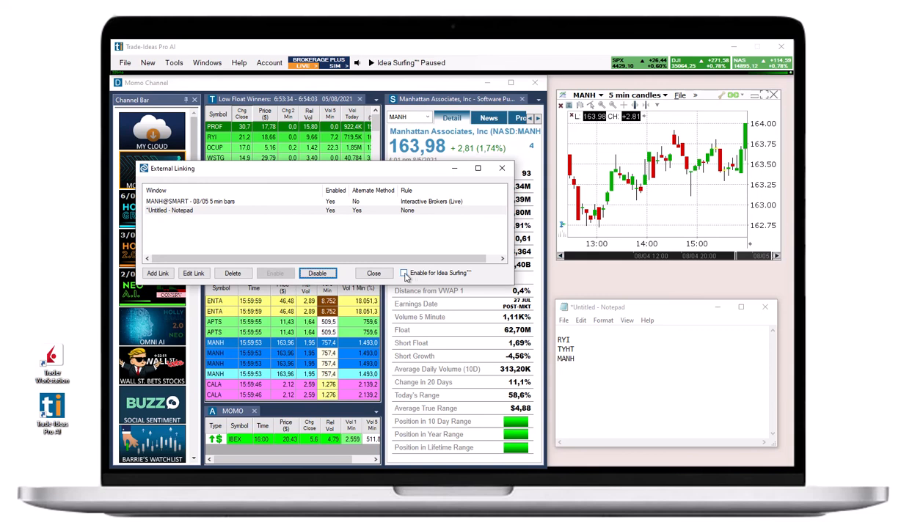
pyautogui.click(402, 273)
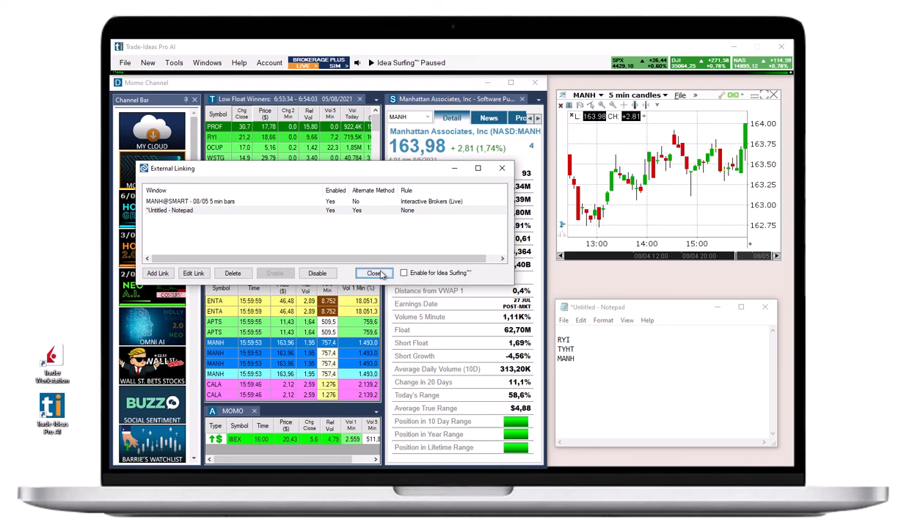
pyautogui.click(372, 273)
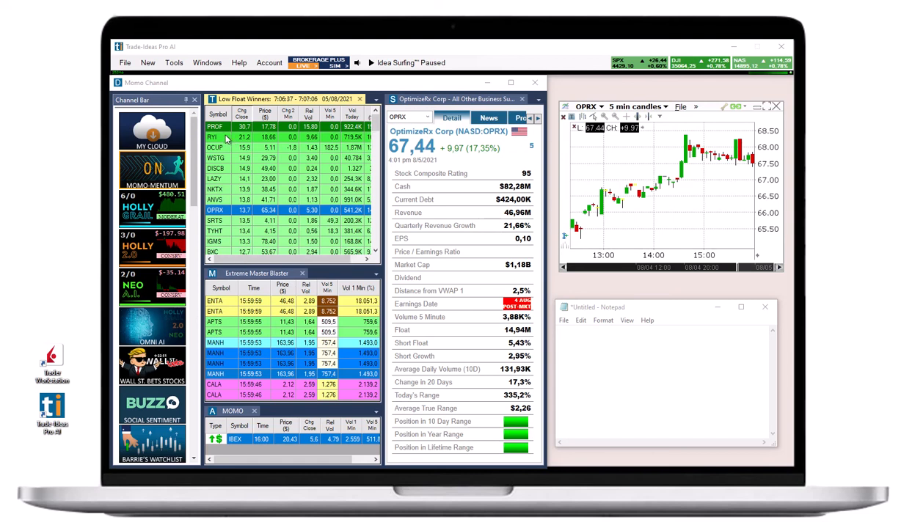
# Step: Send alert symbols such as CALA to the company details, chart and Notepad via the links
pyautogui.click(218, 138)
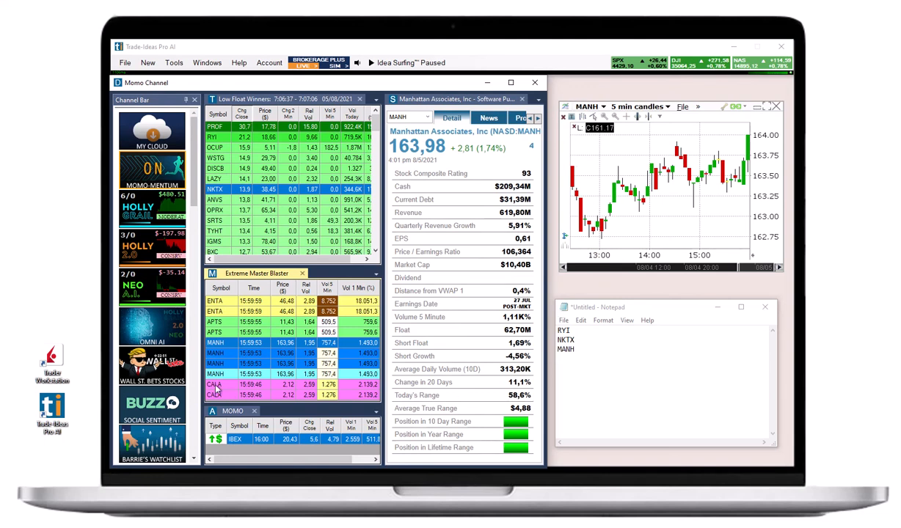
pyautogui.click(216, 384)
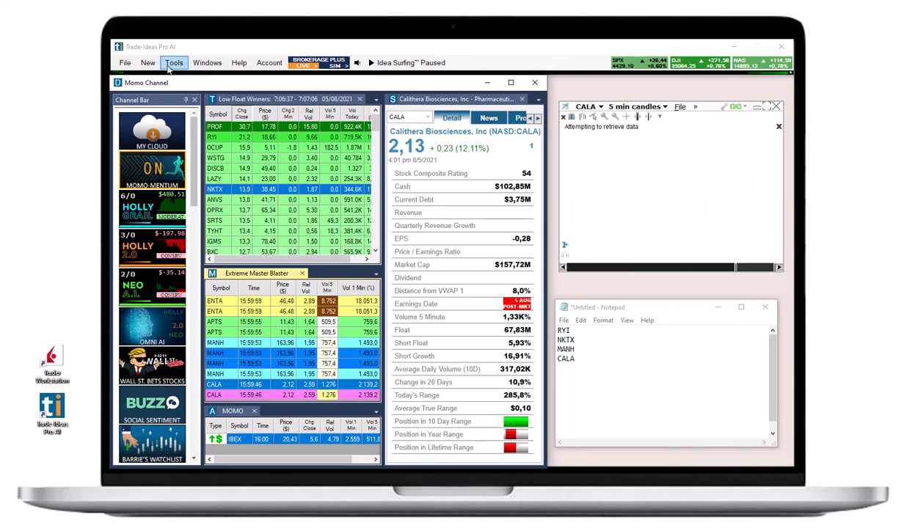
# Step: Set Integration support to 'Double-click on an alert' in General options and save
pyautogui.click(174, 62)
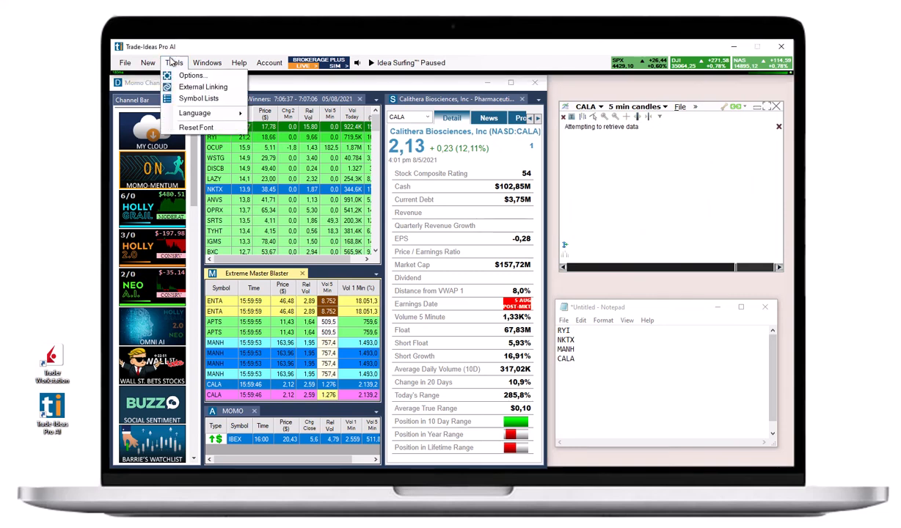
pyautogui.click(191, 75)
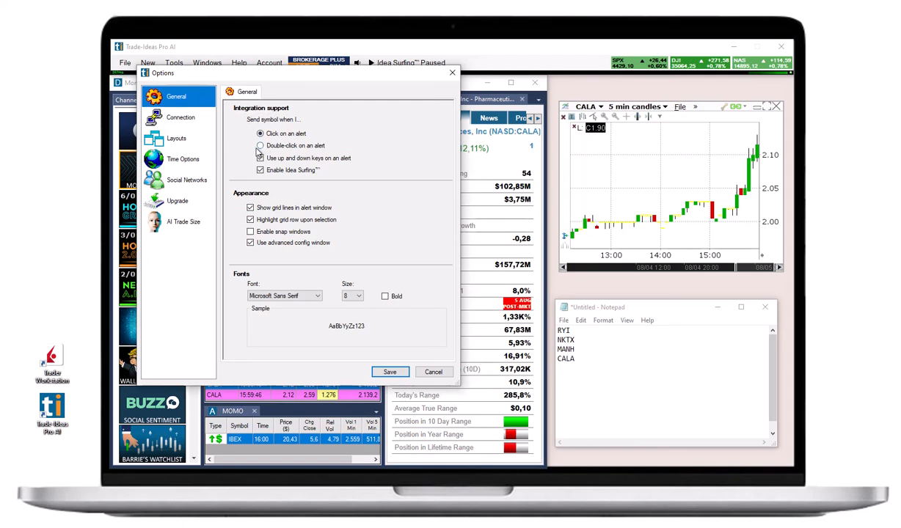
pyautogui.click(260, 146)
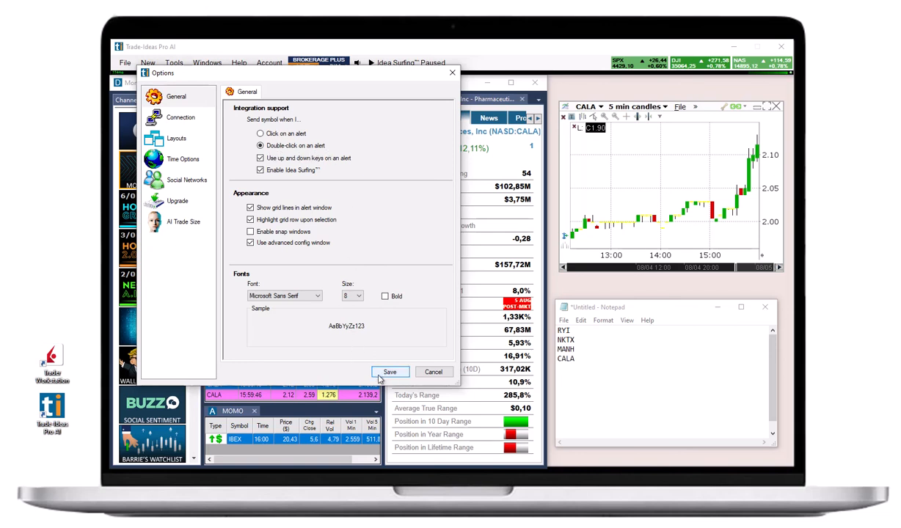
pyautogui.click(391, 373)
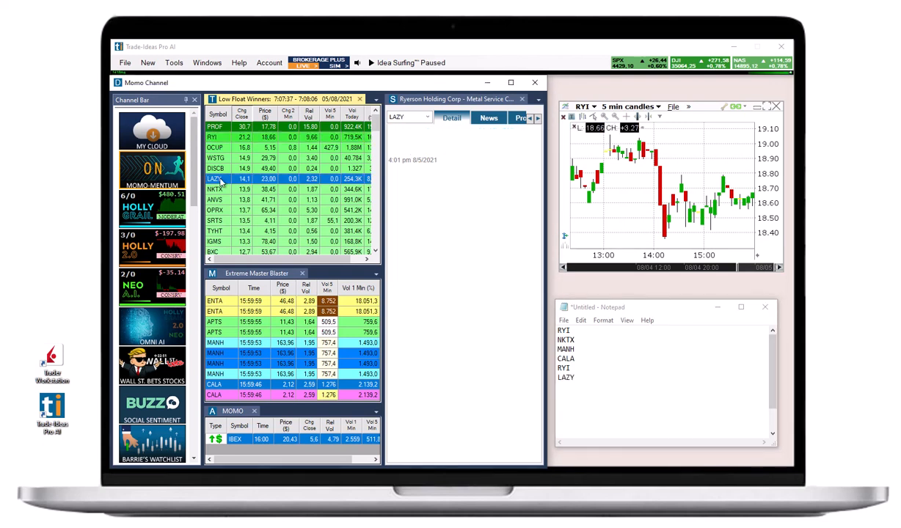
# Step: Double-click LAZY and ANVS in Low Float Winners to send them to the chart and Notepad
pyautogui.click(217, 180)
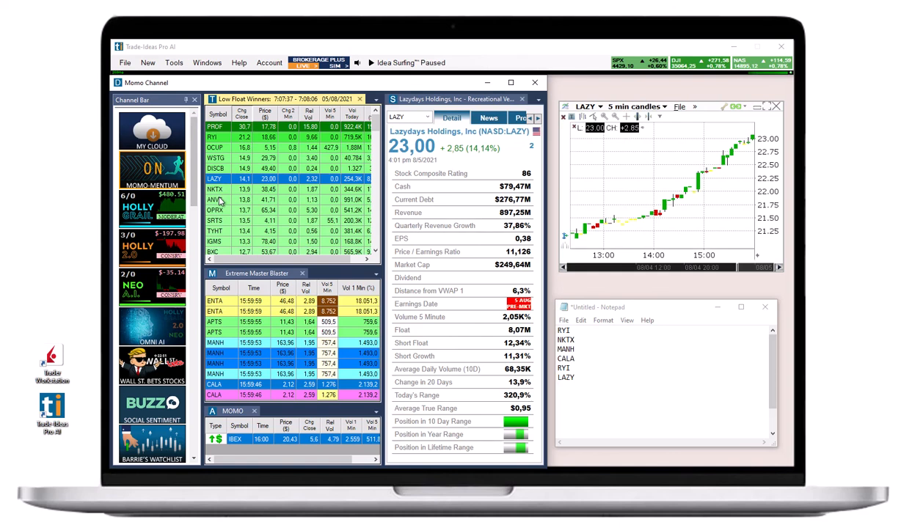
pyautogui.click(216, 200)
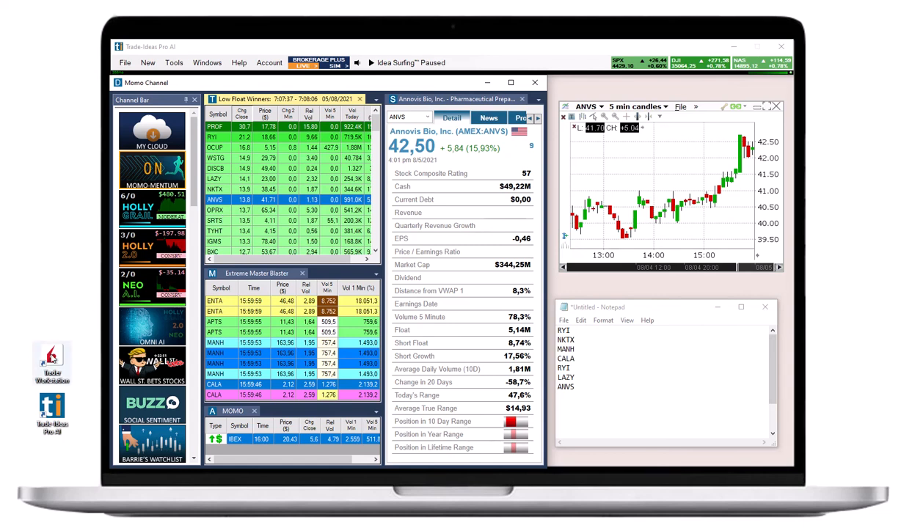
pyautogui.rightClick(51, 364)
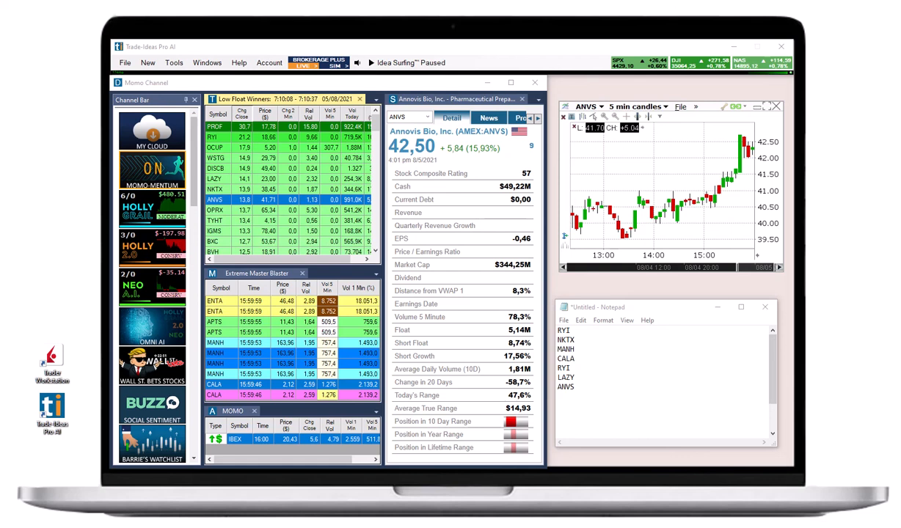
pyautogui.moveTo(643, 194)
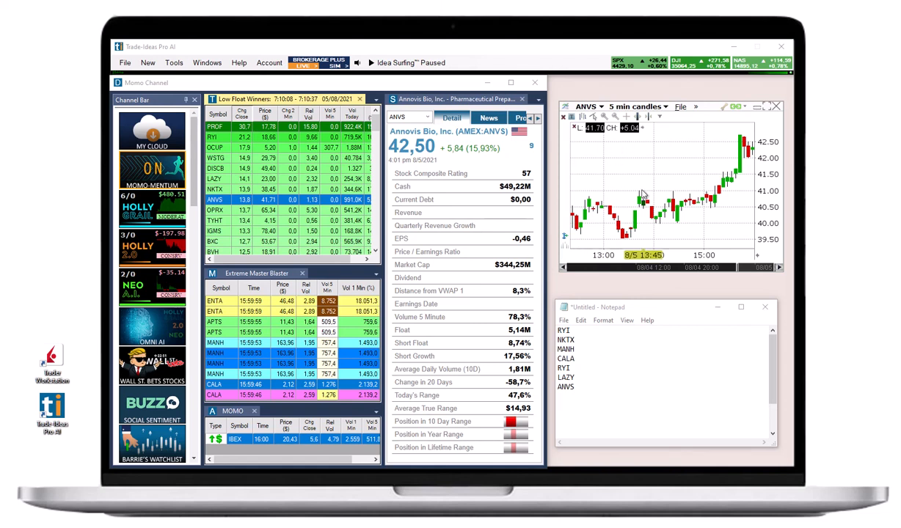